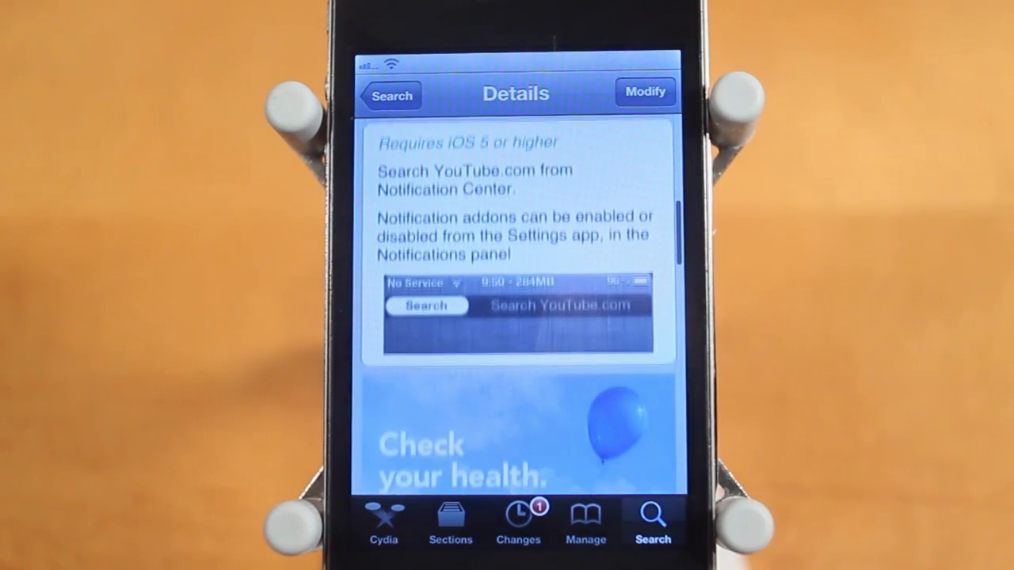
Step: Select the notificationcenteryoutube entry under In Notification Center in Notifications settings
scroll(down, 3)
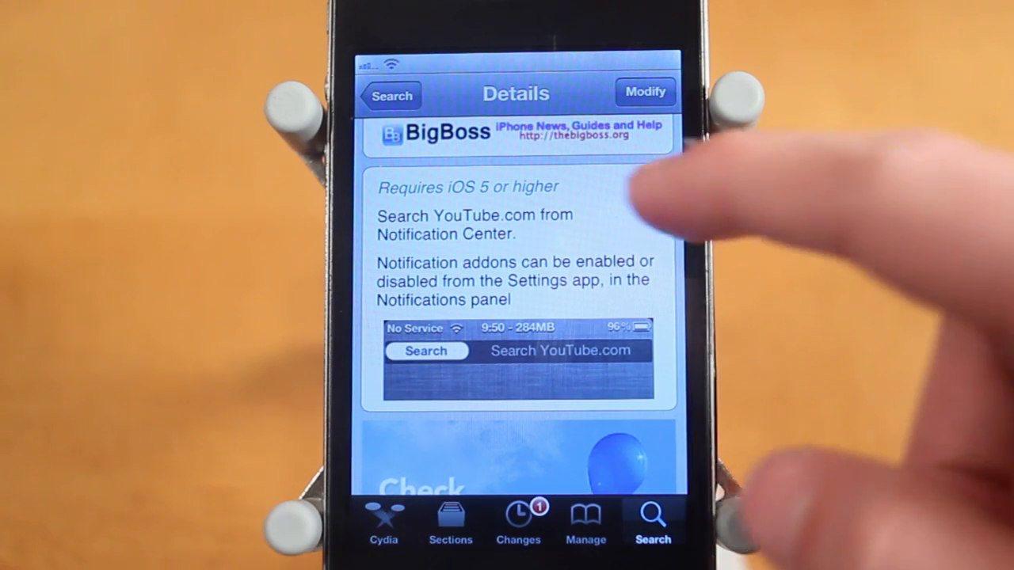
scroll(down, 3)
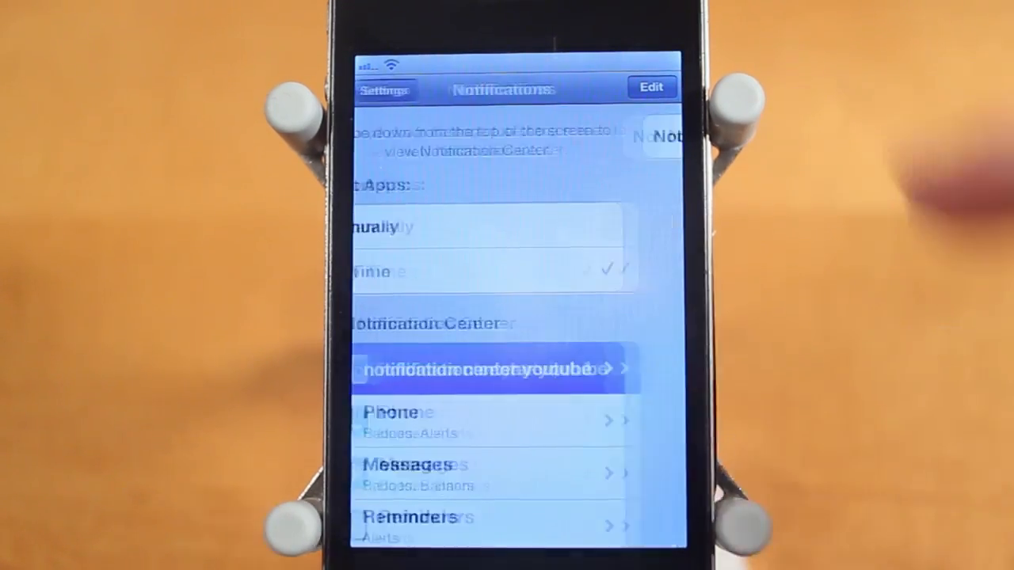
click(491, 369)
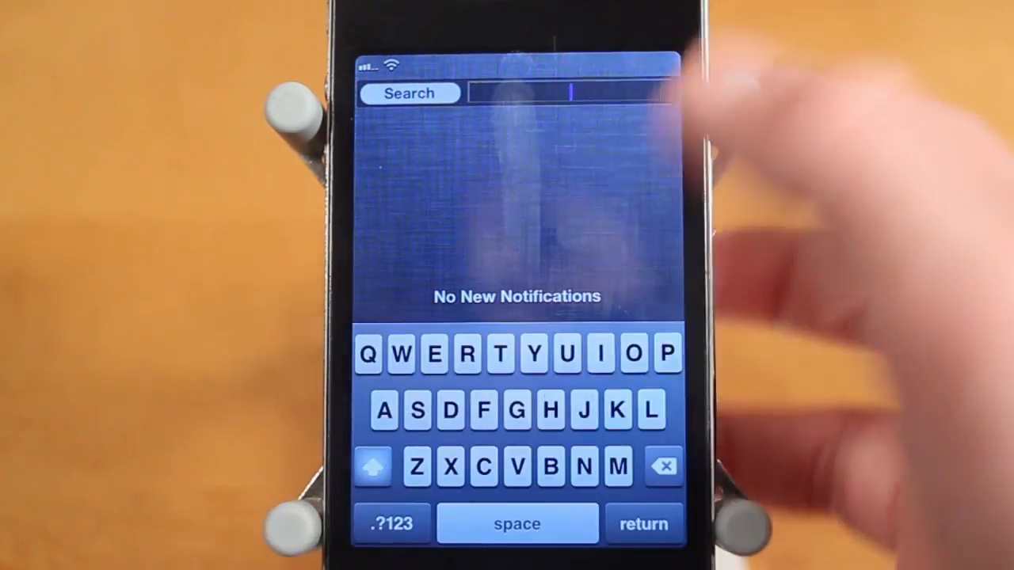
Step: Enter the search term 'Tech' into the YouTube widget's search field
text(Tech)
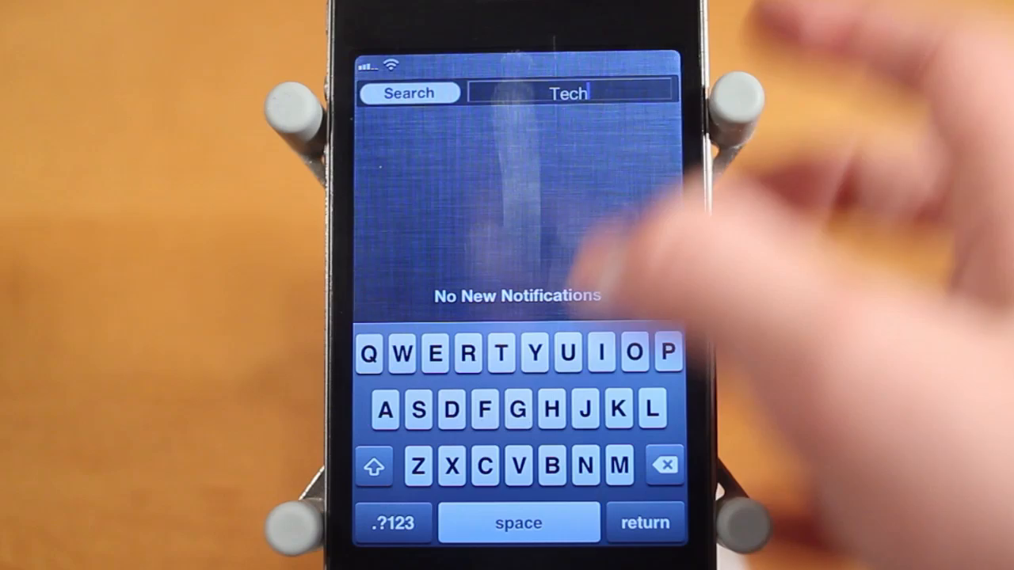